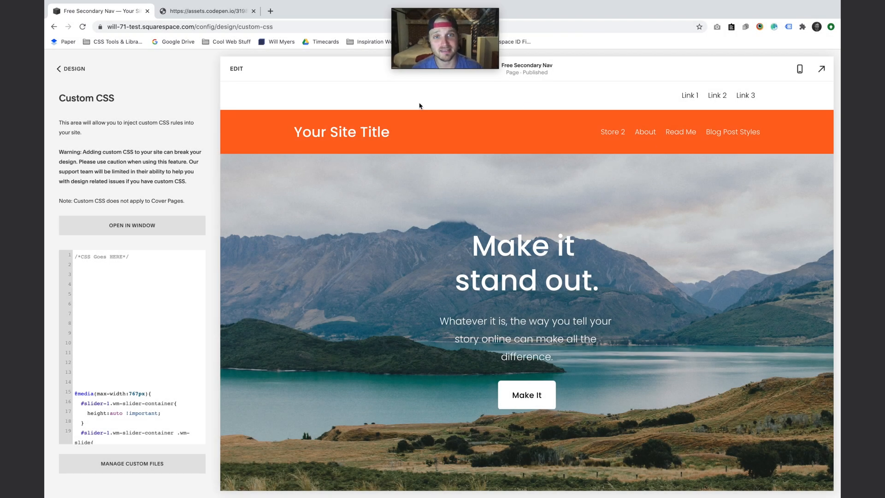
mouse_move(782, 78)
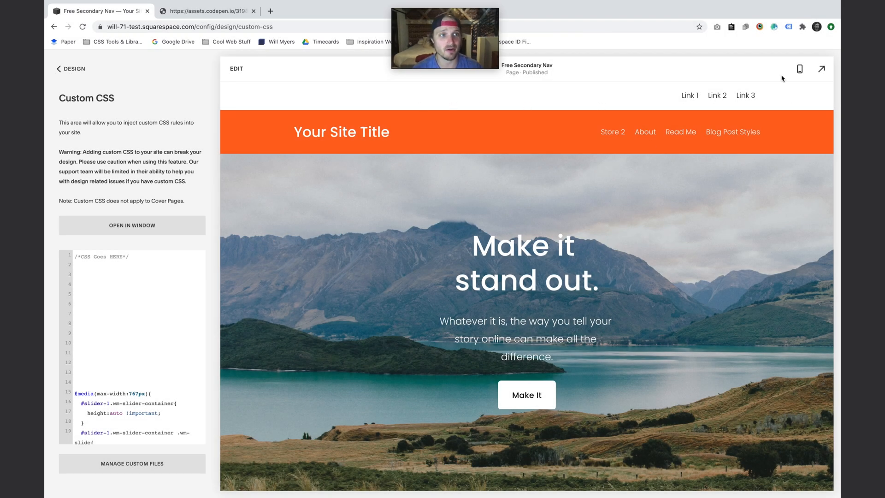
Switch the preview to phone size and open the hamburger menu
left_click(800, 69)
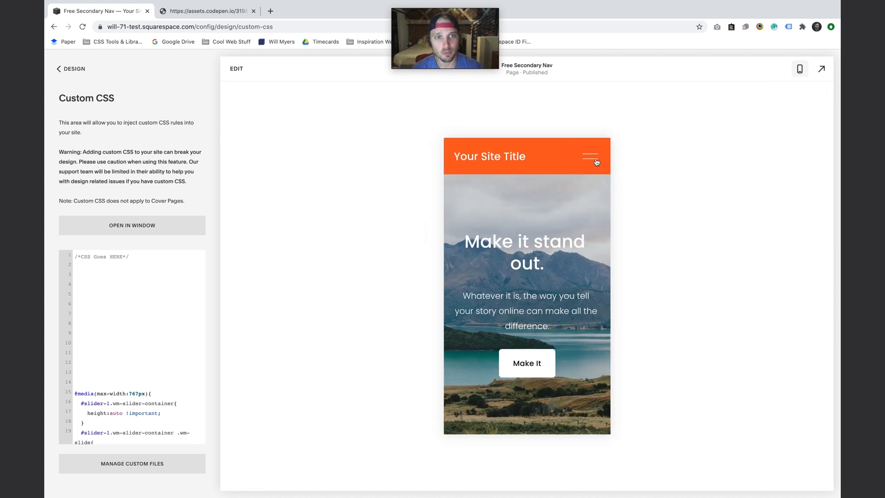
left_click(590, 157)
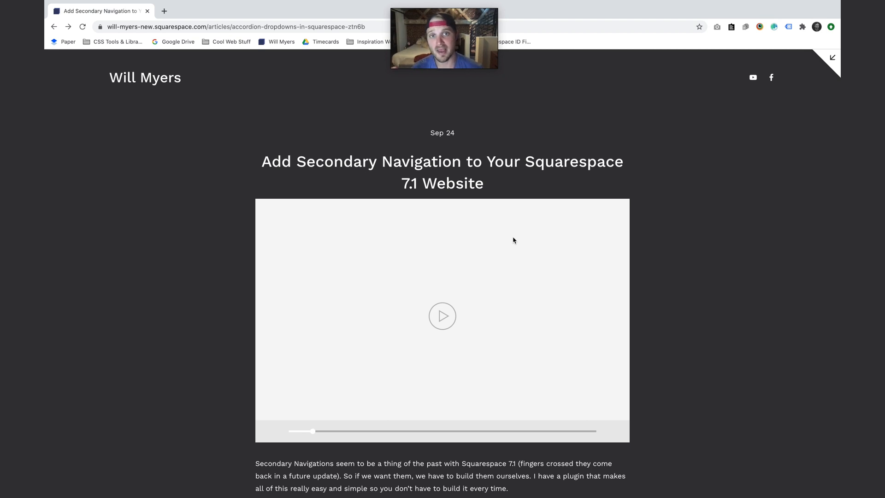
Look over the Secondary Nav plugin demo in a new tab, then return to the article
scroll("down", 3)
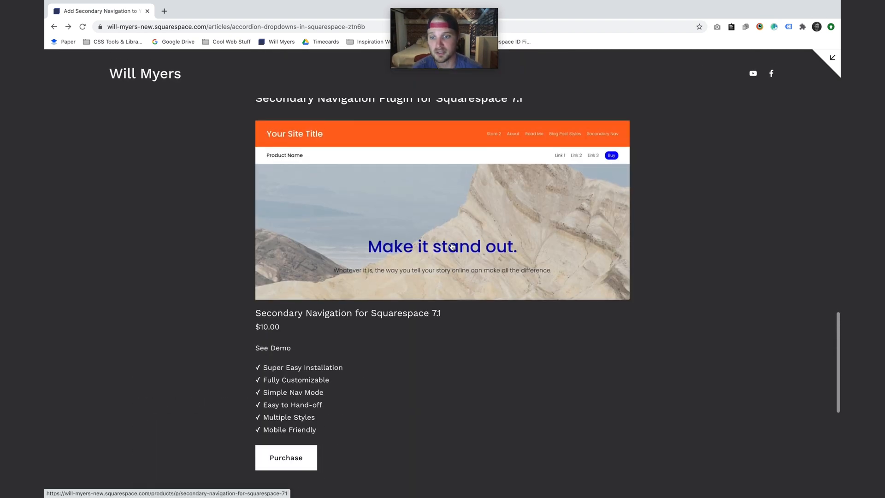
mouse_move(273, 347)
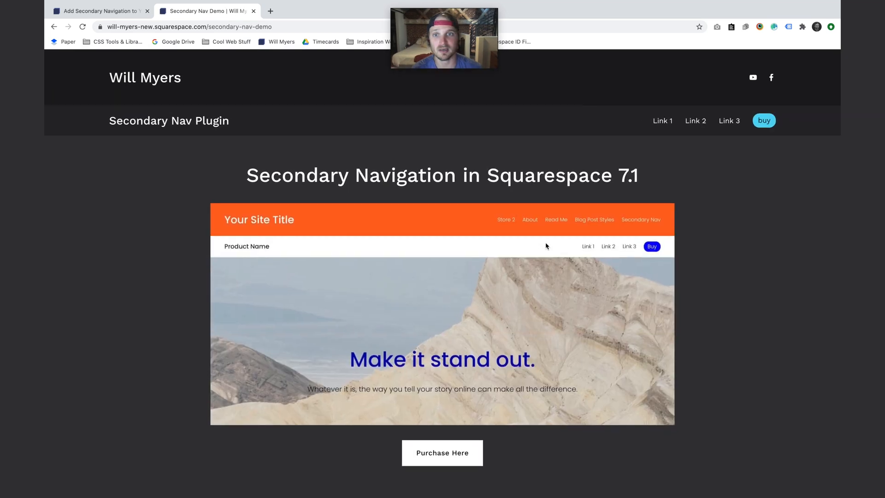
scroll("down", 3)
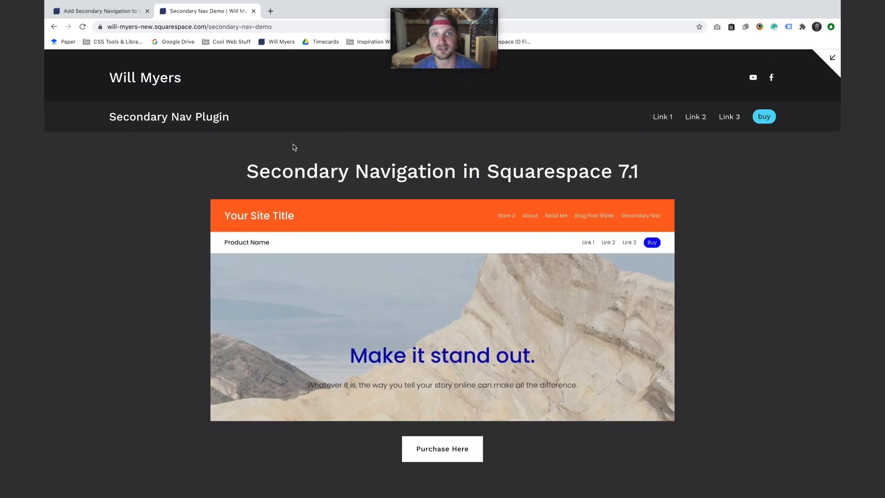
left_click(99, 11)
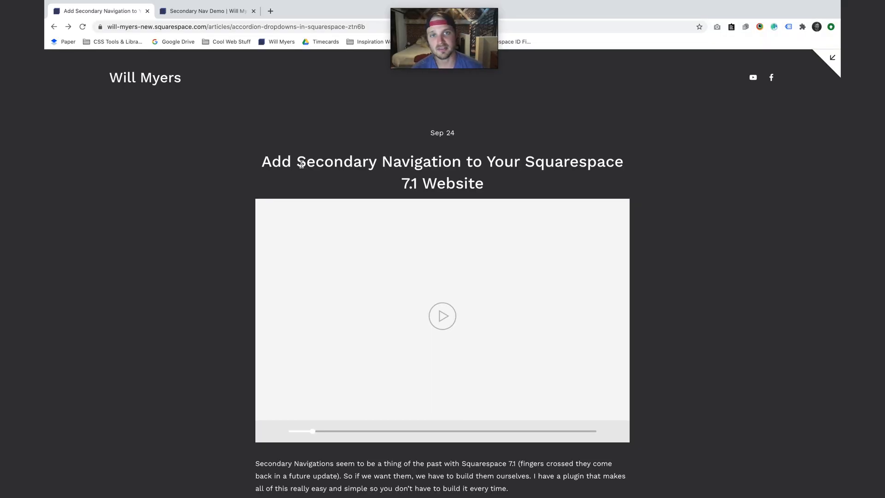
Scroll the article down to the 'Step 1: Install the base code' snippet
scroll("down", 3)
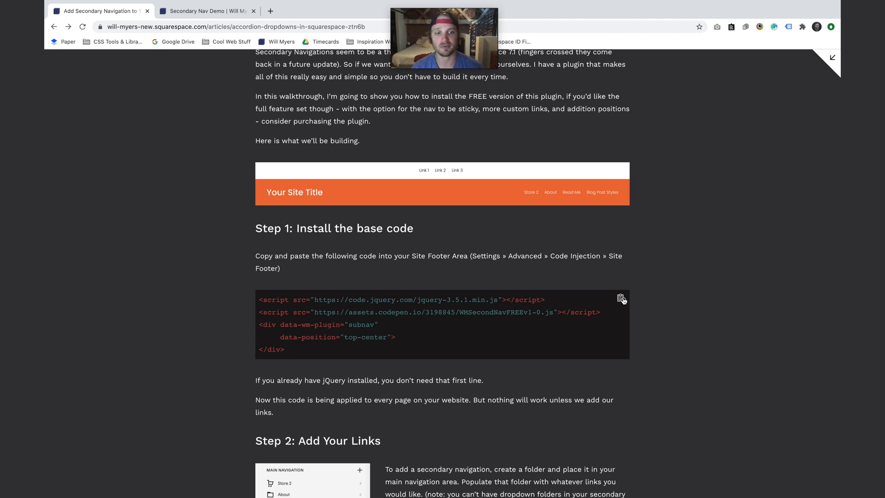
Copy the Step 1 base code and go to Settings > Advanced > Code Injection
left_click(204, 11)
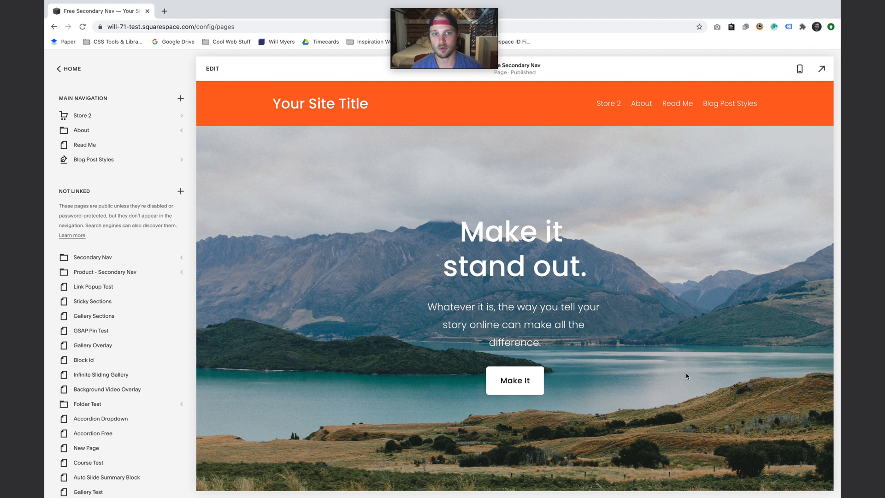
mouse_move(63, 68)
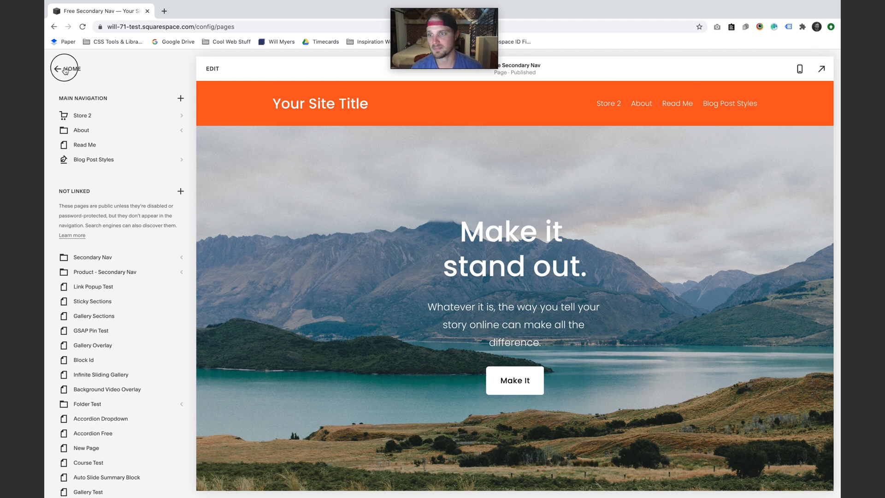
left_click(59, 68)
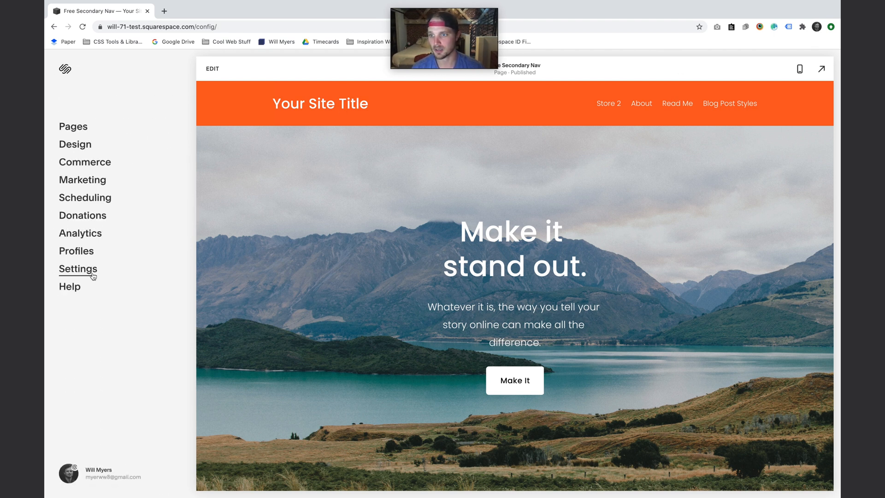
left_click(78, 268)
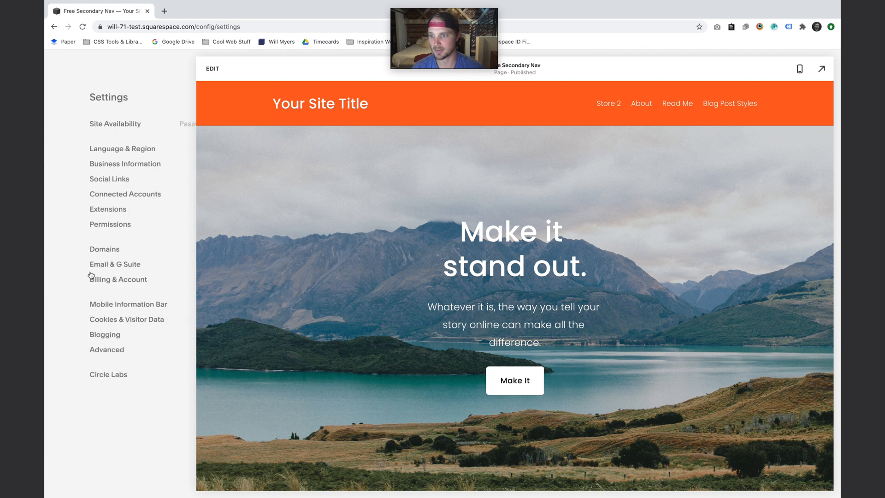
left_click(107, 349)
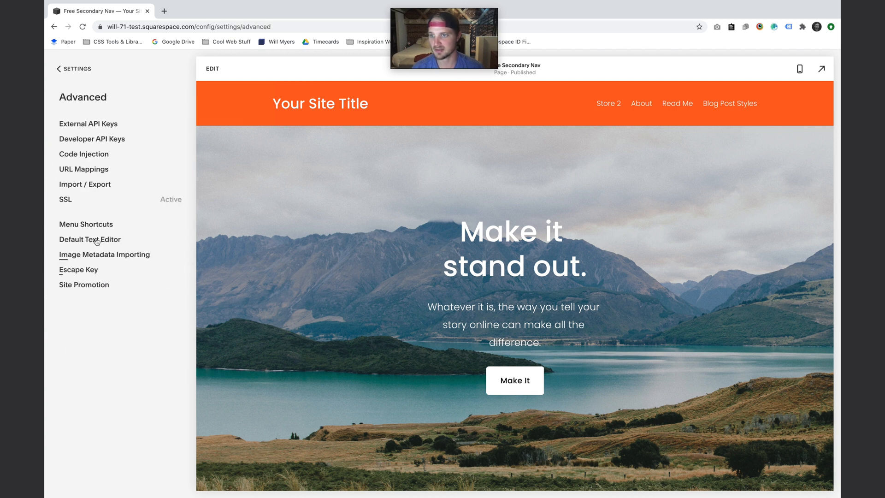
left_click(83, 153)
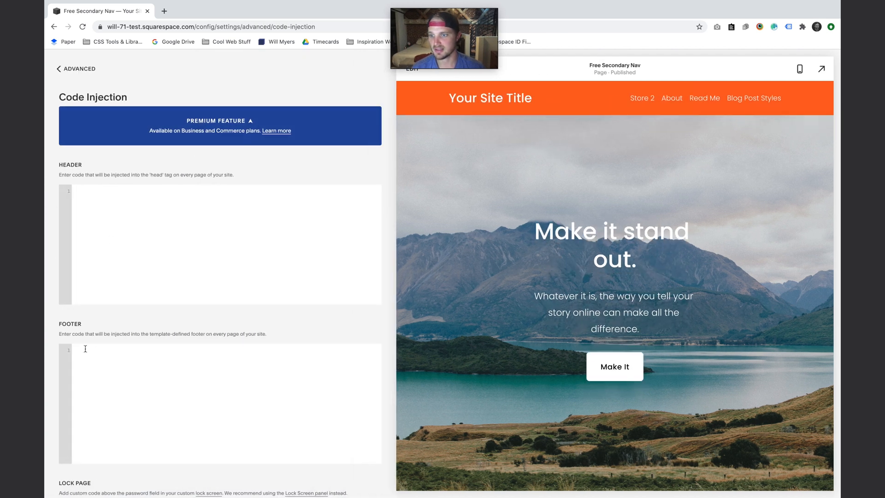
Paste the jQuery 3.5.1 script into the footer, then return to the article for more code
type("<script src=\"https://code.jquery.com/jquery-3.5.1.min.js\"></script>")
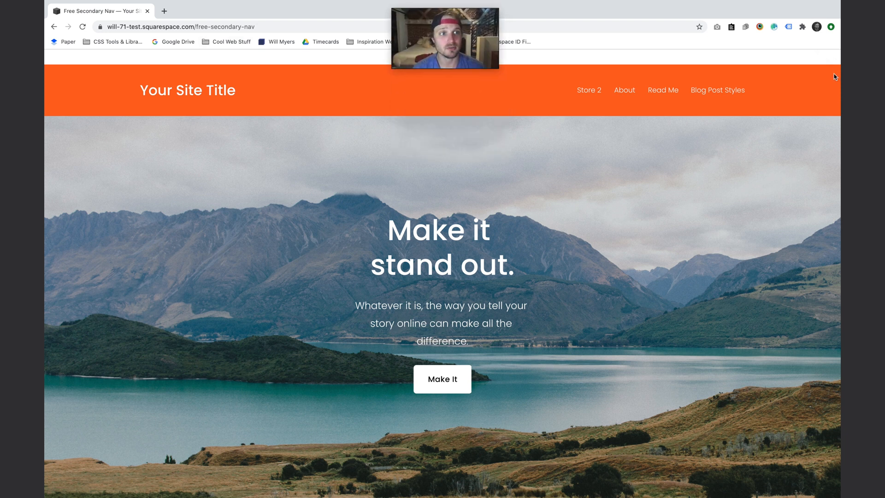
left_click(90, 11)
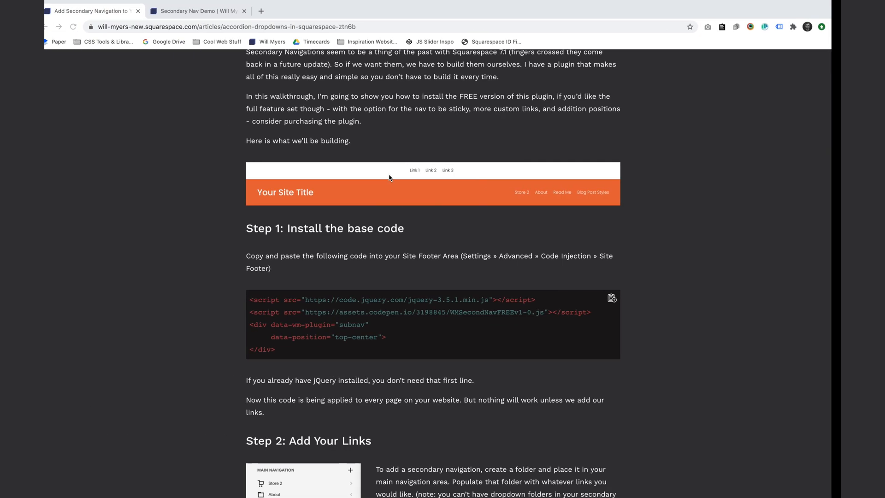
scroll("down", 3)
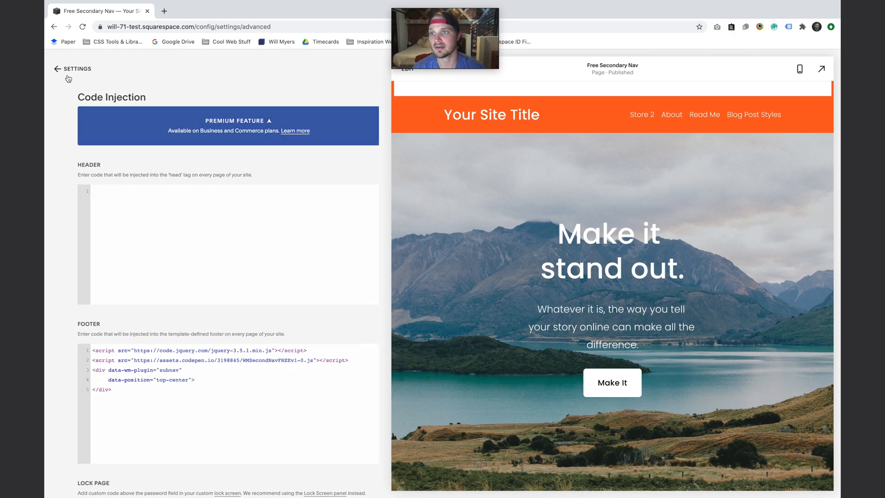
Move the Secondary Nav folder with Link 1–3 into Main Navigation
left_click(72, 68)
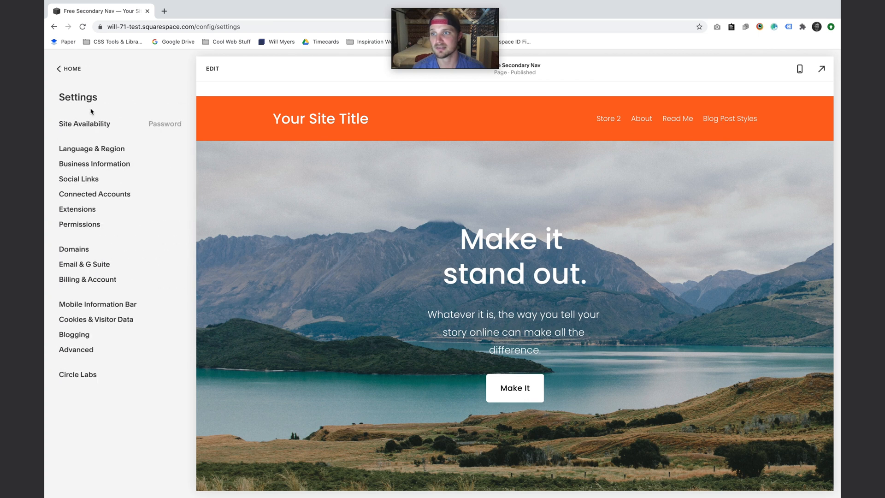
left_click(68, 69)
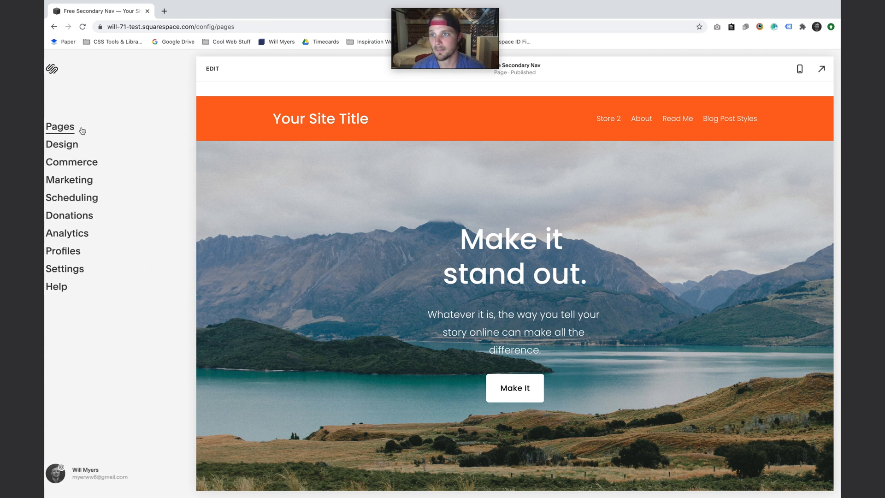
left_click(60, 127)
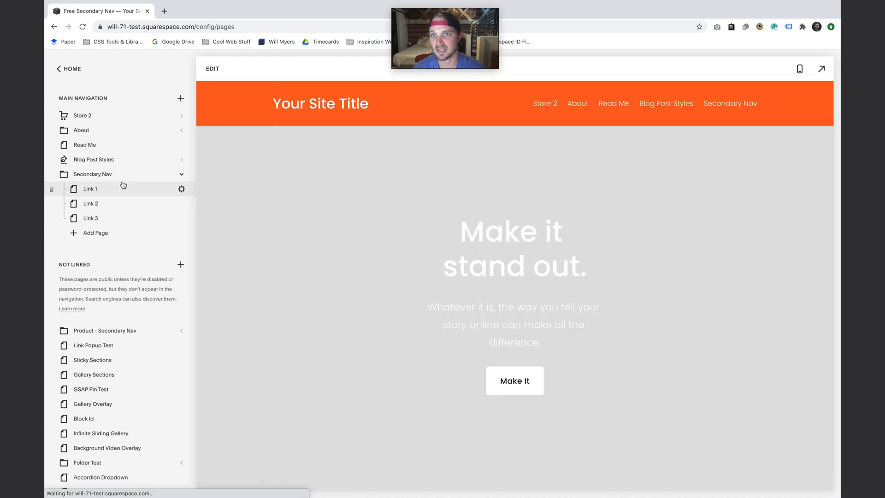
left_click(89, 188)
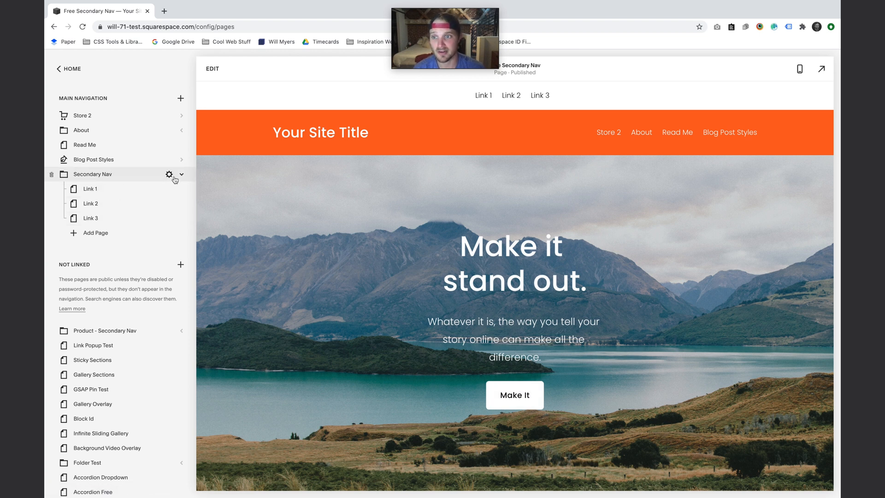
left_click(170, 174)
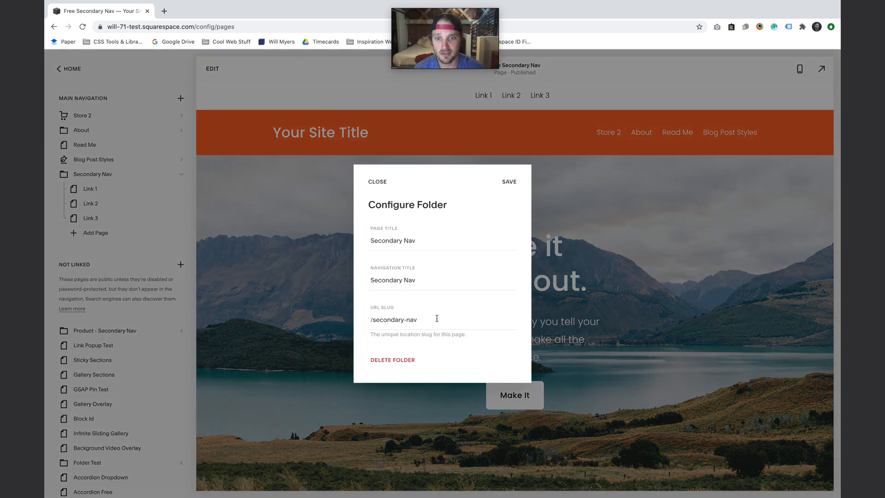
double_click(393, 320)
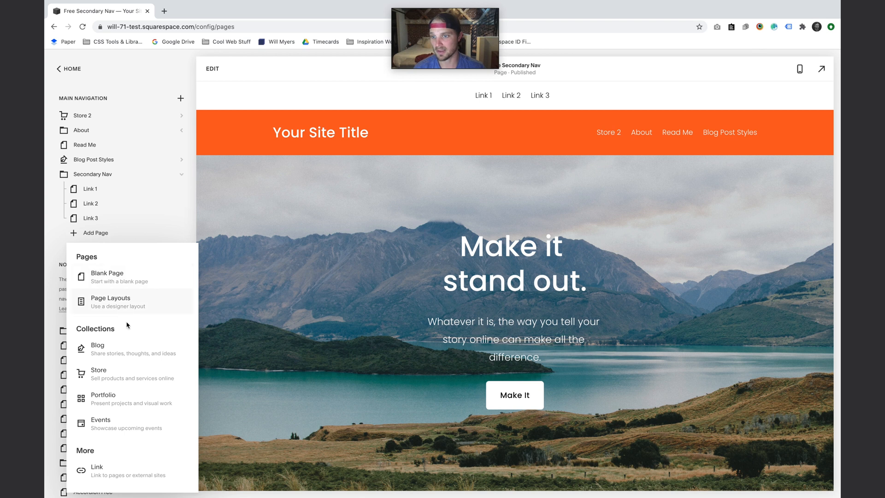
mouse_move(121, 344)
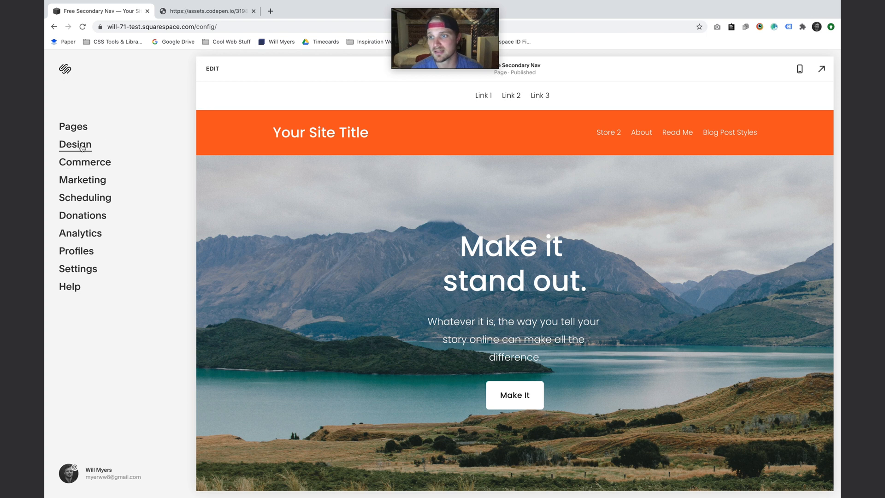
Open Design from the Home menu
left_click(78, 268)
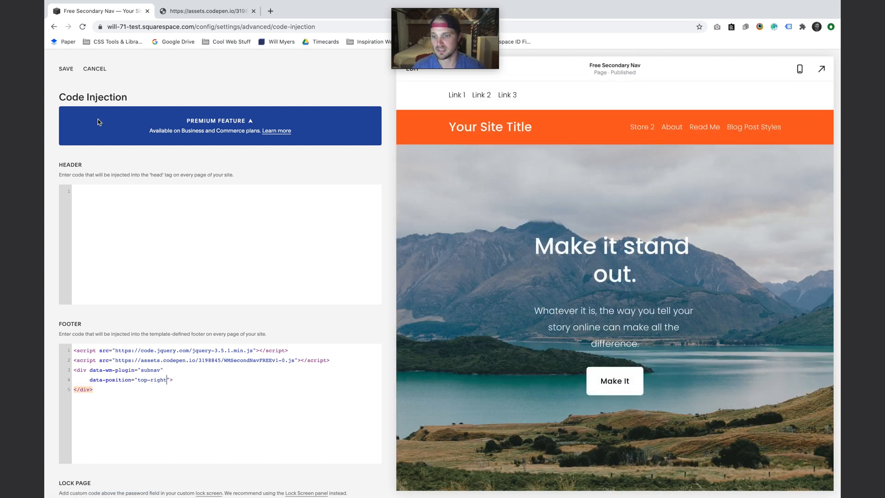
Save the footer code with data-position set to top-right
left_click(65, 68)
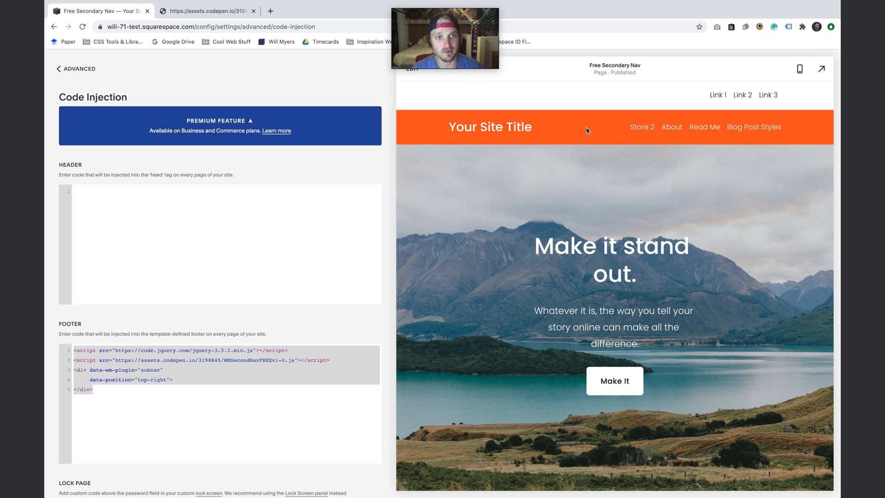
mouse_move(514, 154)
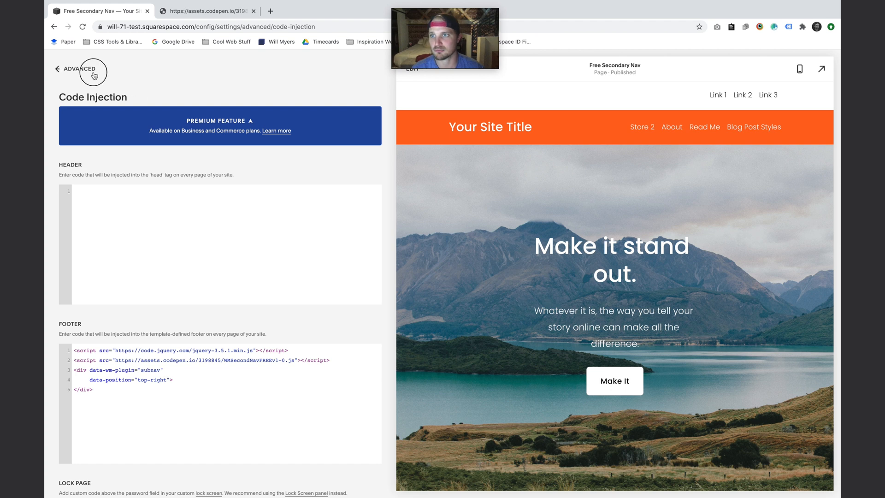
Go back from Code Injection through the settings menus to the Design options
left_click(57, 68)
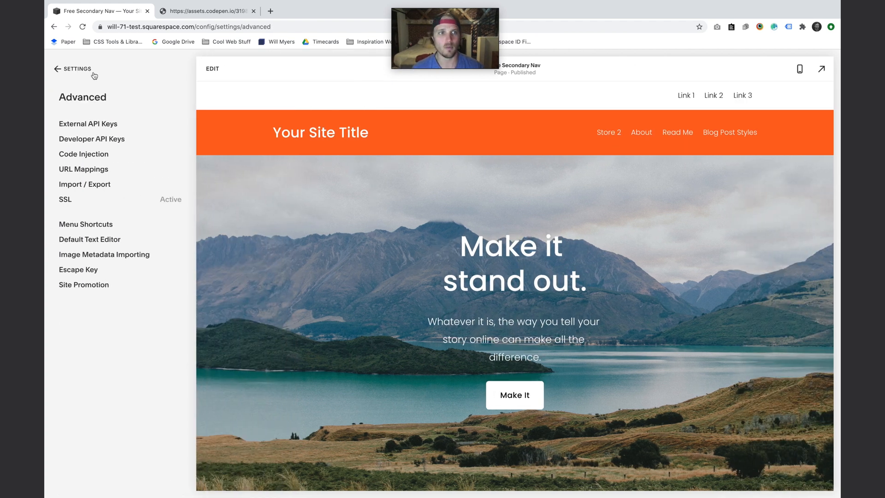
left_click(73, 68)
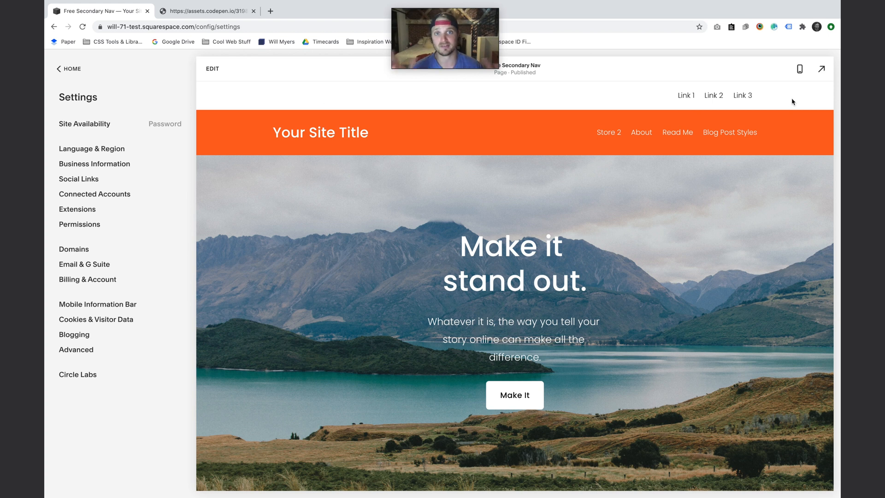
mouse_move(343, 116)
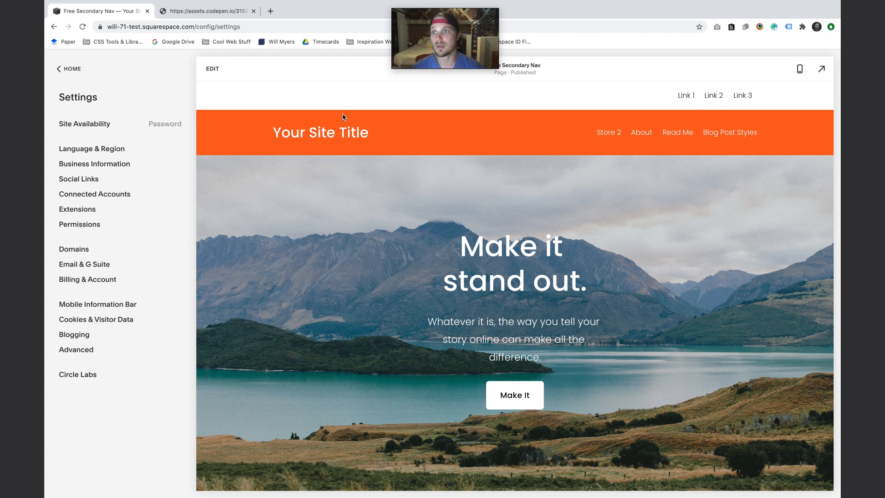
left_click(68, 68)
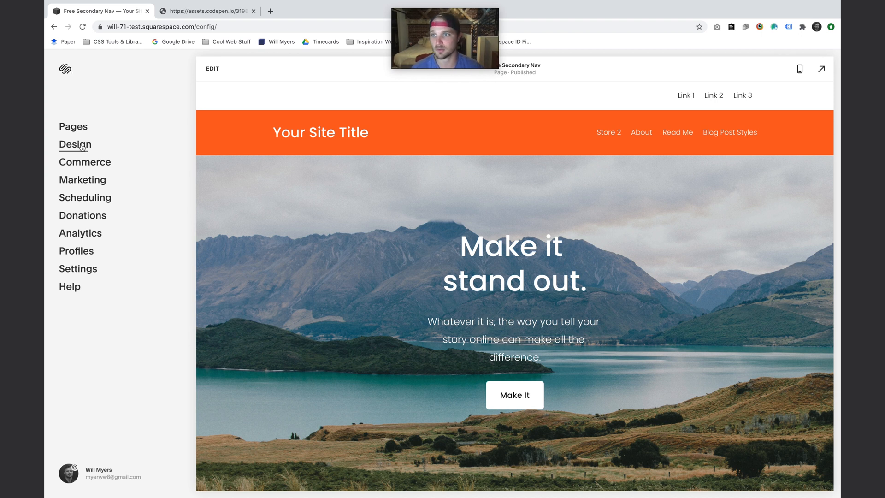
left_click(75, 144)
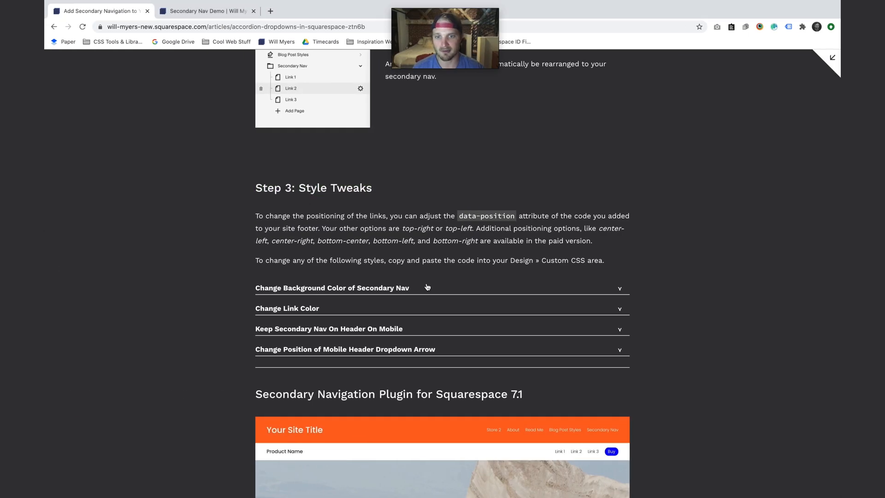
Add the nav background and link colour CSS snippets, changing red to blue
left_click(332, 287)
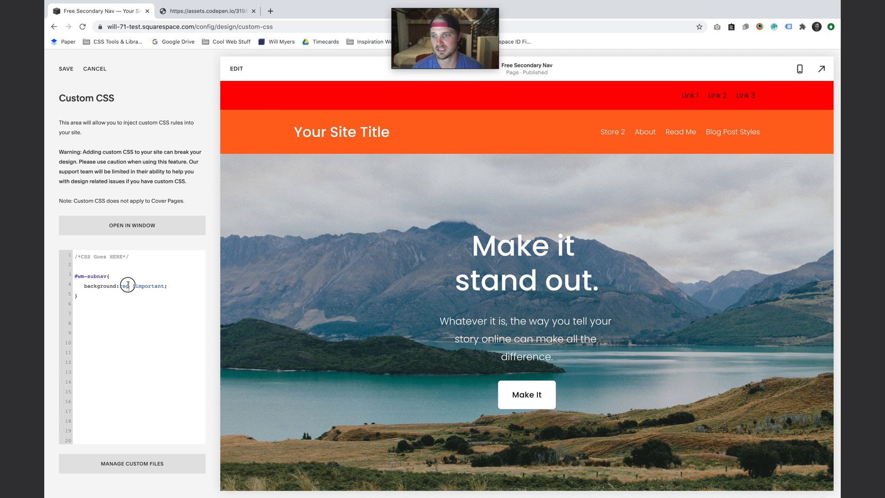
type("blue")
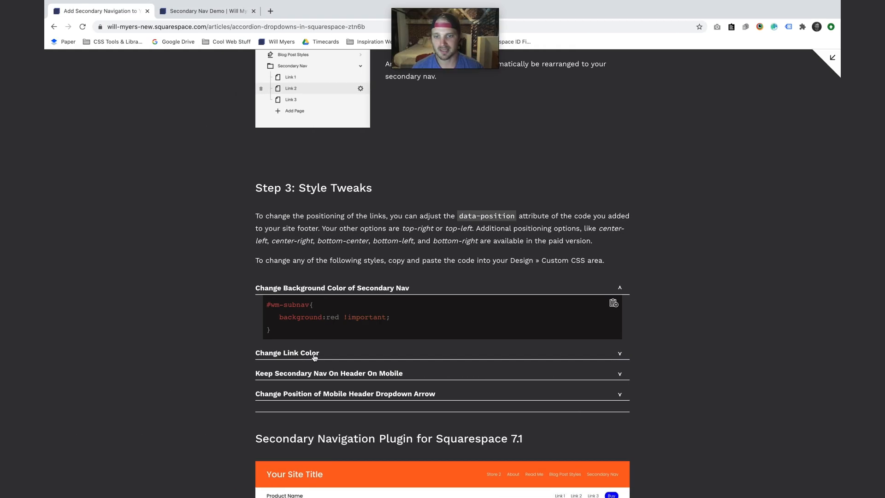
left_click(287, 352)
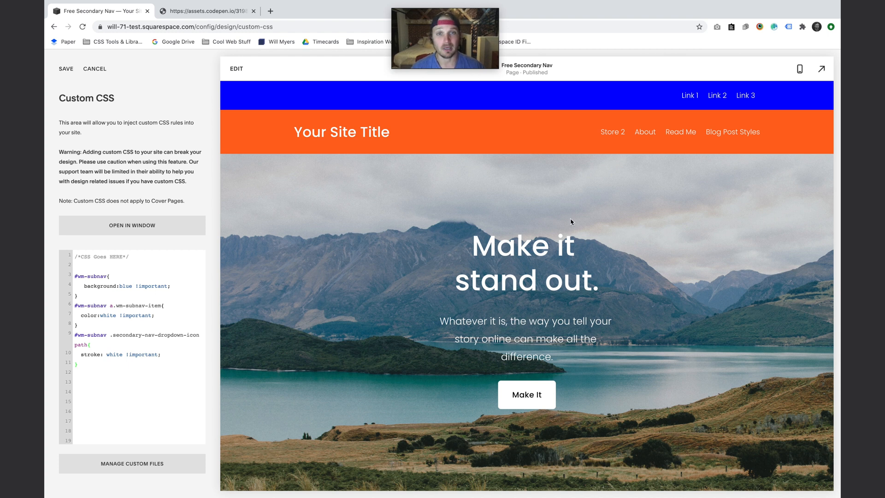
mouse_move(636, 251)
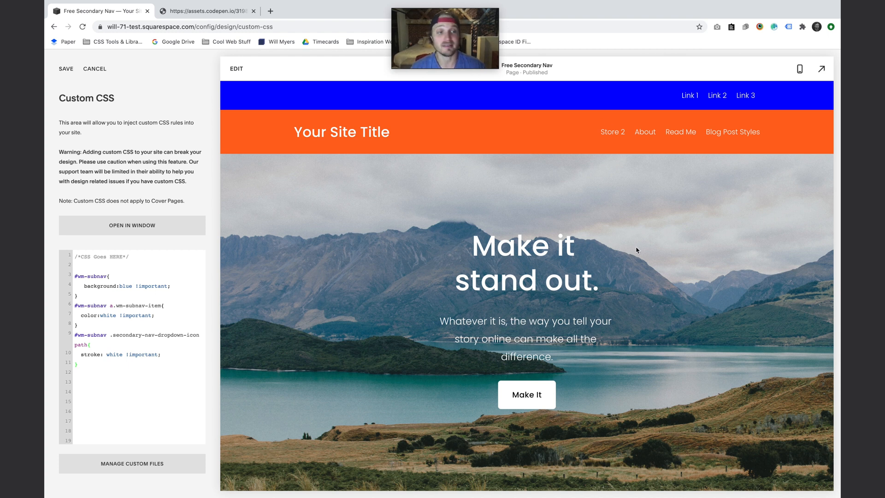
mouse_move(800, 69)
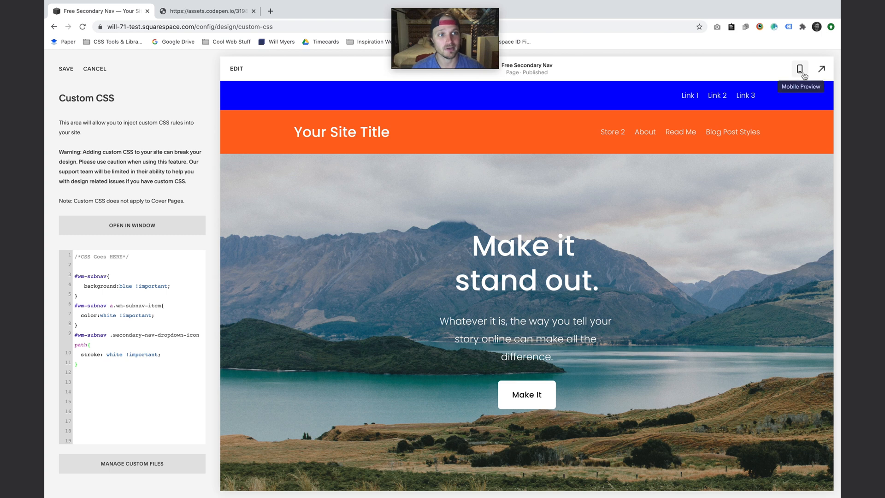
Preview the site at phone size and open and close the menu showing Link 1–3
left_click(800, 69)
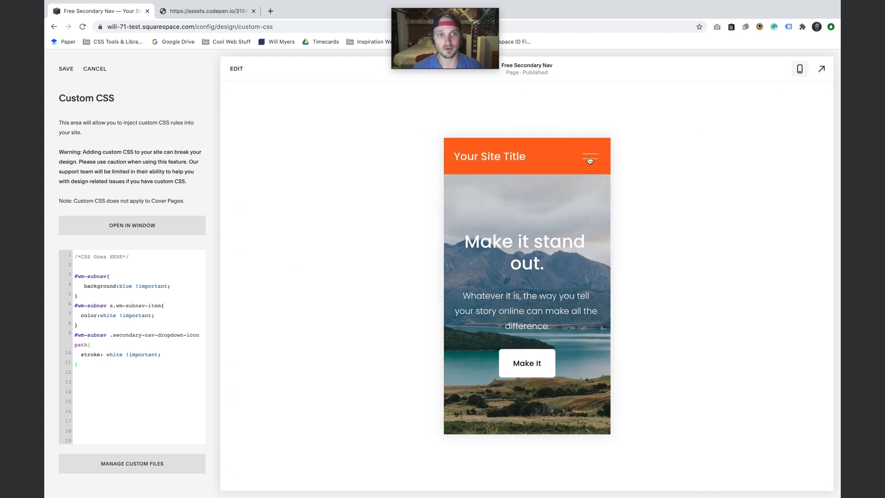
left_click(590, 156)
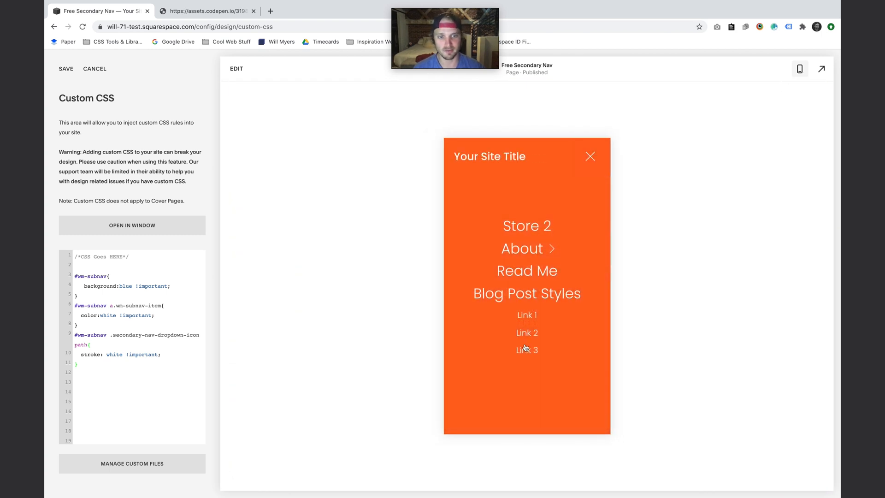
mouse_move(527, 332)
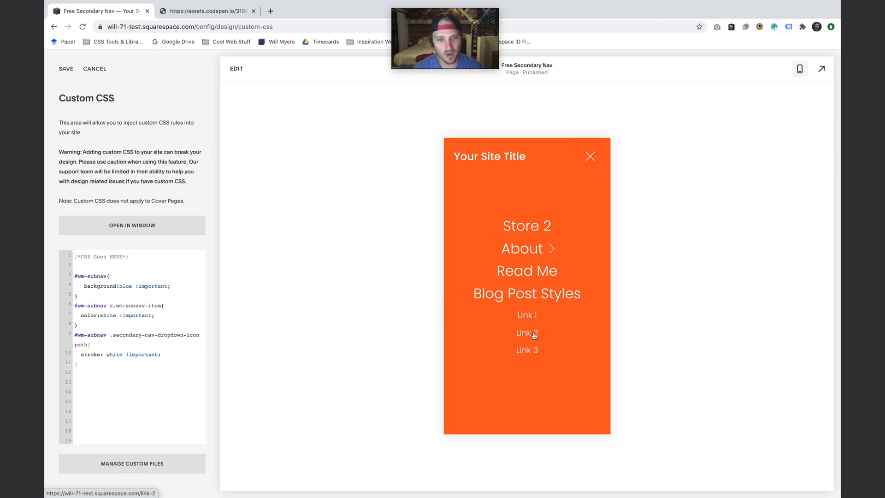
left_click(591, 156)
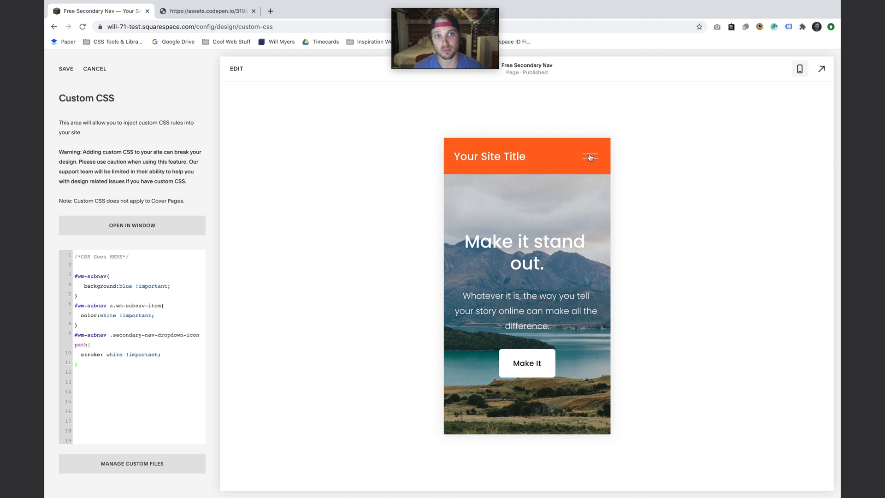
mouse_move(430, 213)
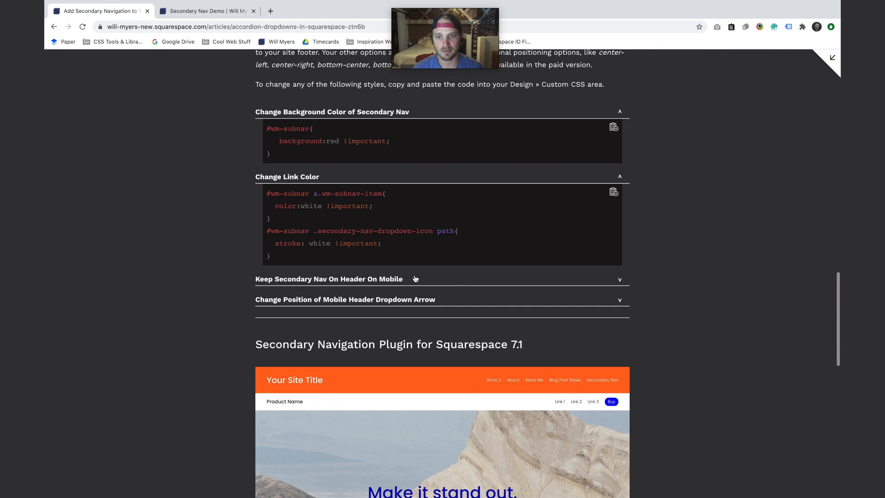
Expand the blog's mobile secondary-nav code and the mobile dropdown-arrow position code
left_click(329, 278)
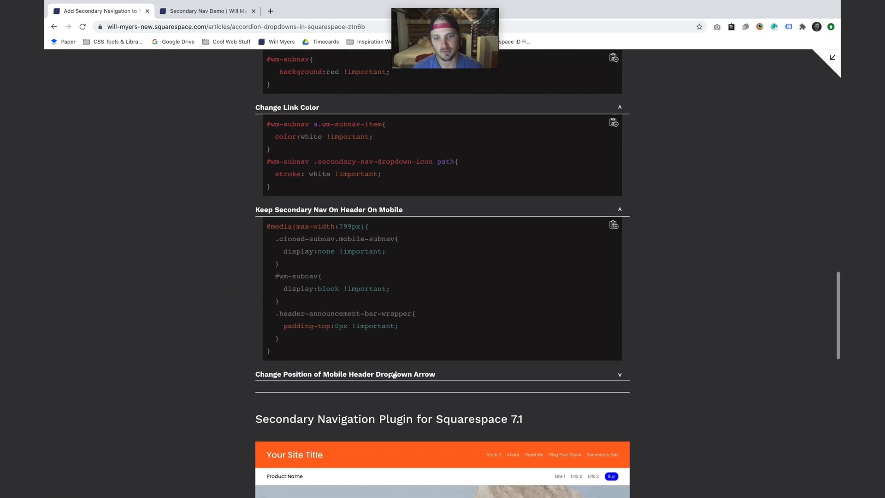
left_click(345, 374)
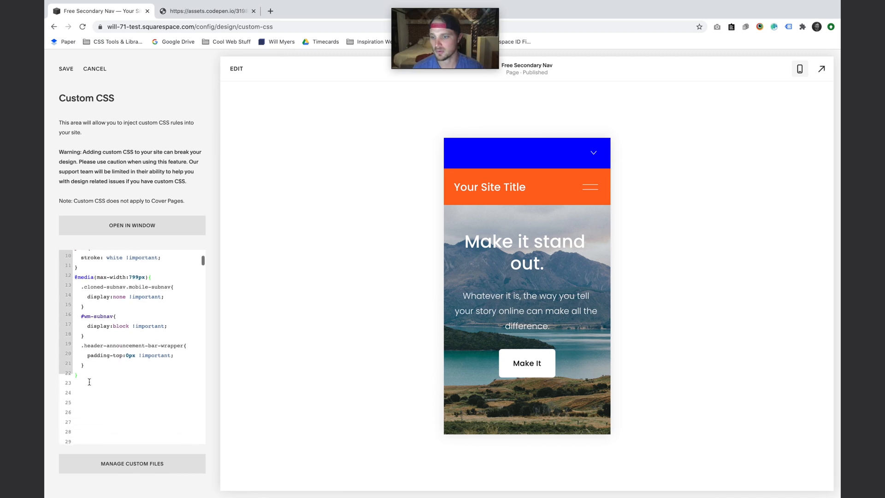
type("@media(max-width:767px){")
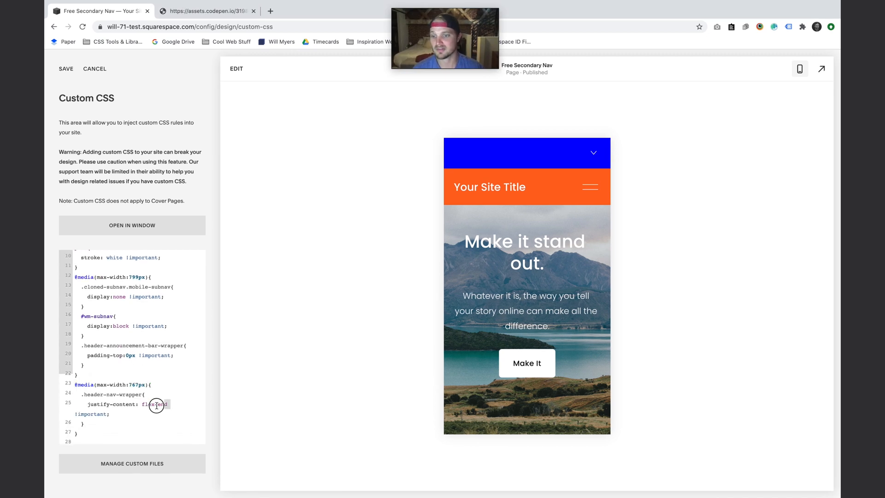
double_click(155, 404)
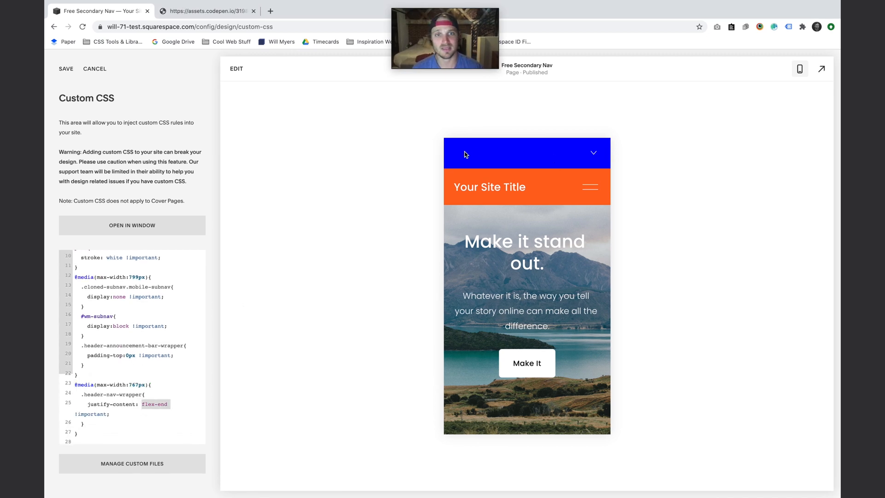
left_click(103, 423)
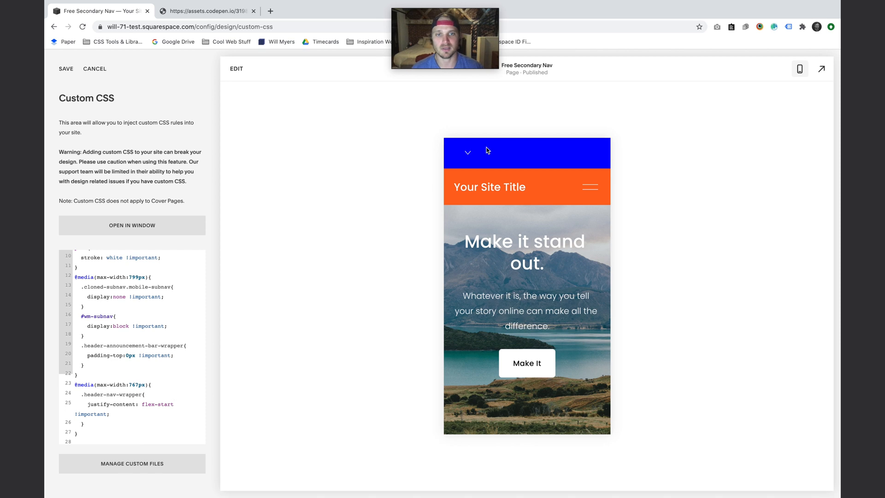
mouse_move(257, 382)
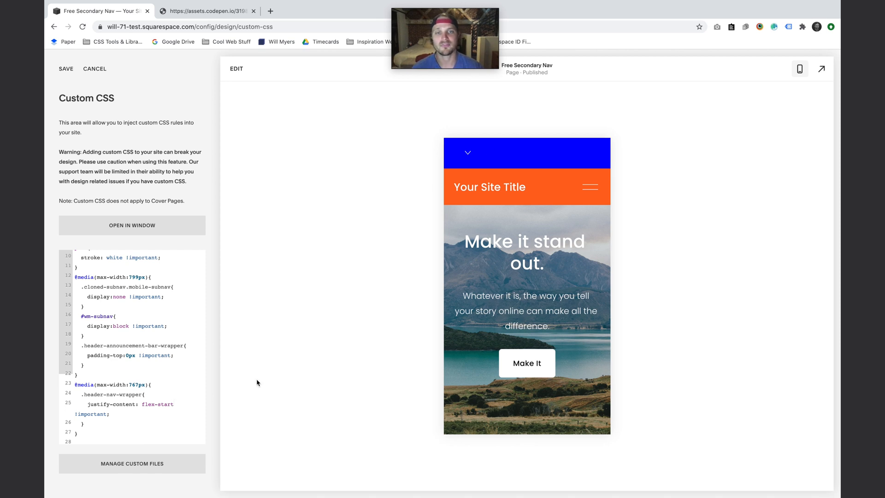